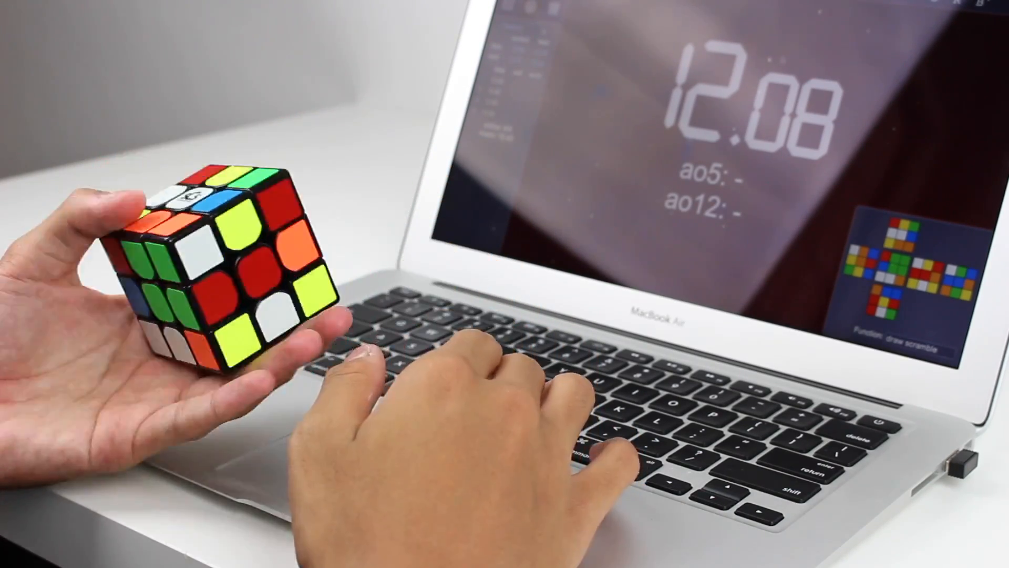
key("space")
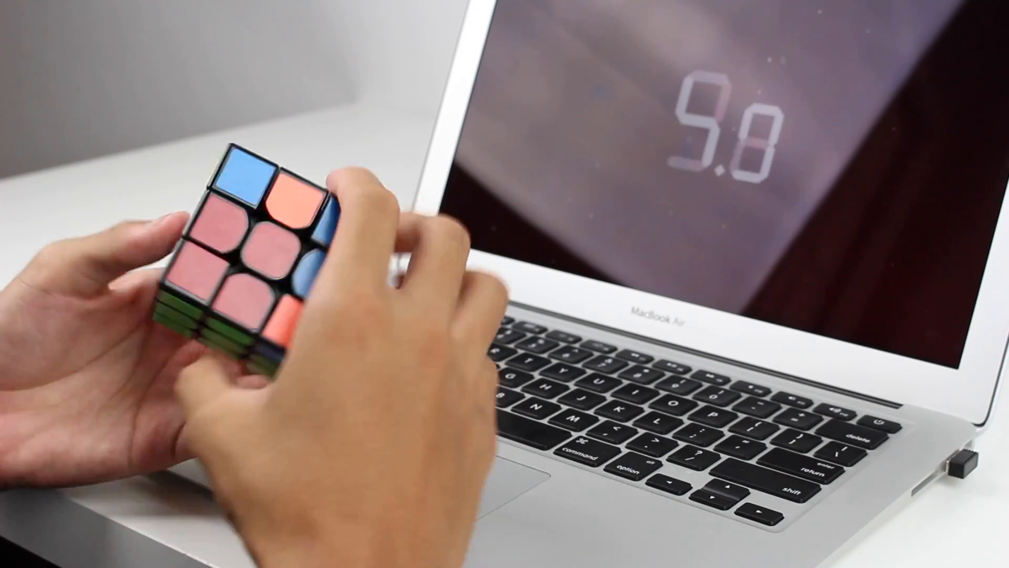